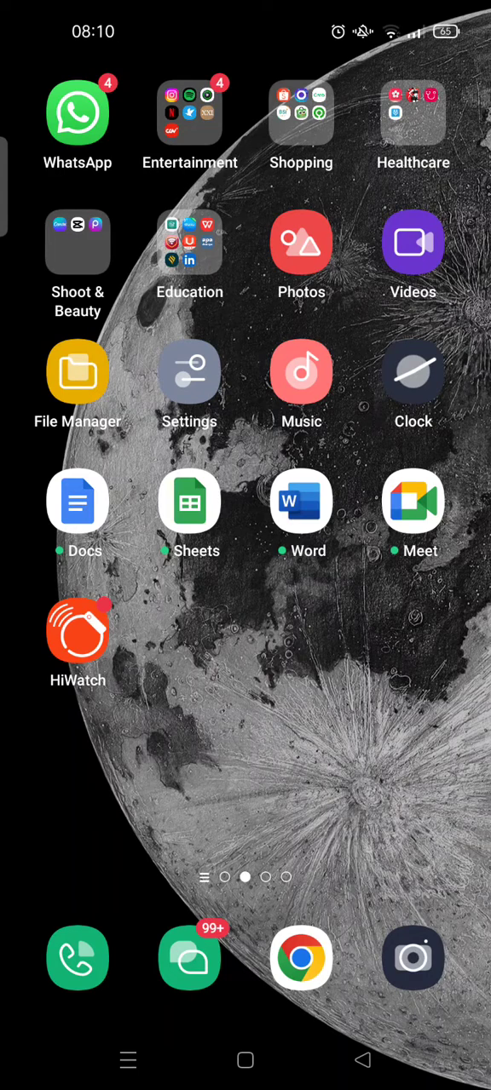
Launch Picsart from the Shoot & Beauty folder on the home screen.
left_click(78, 243)
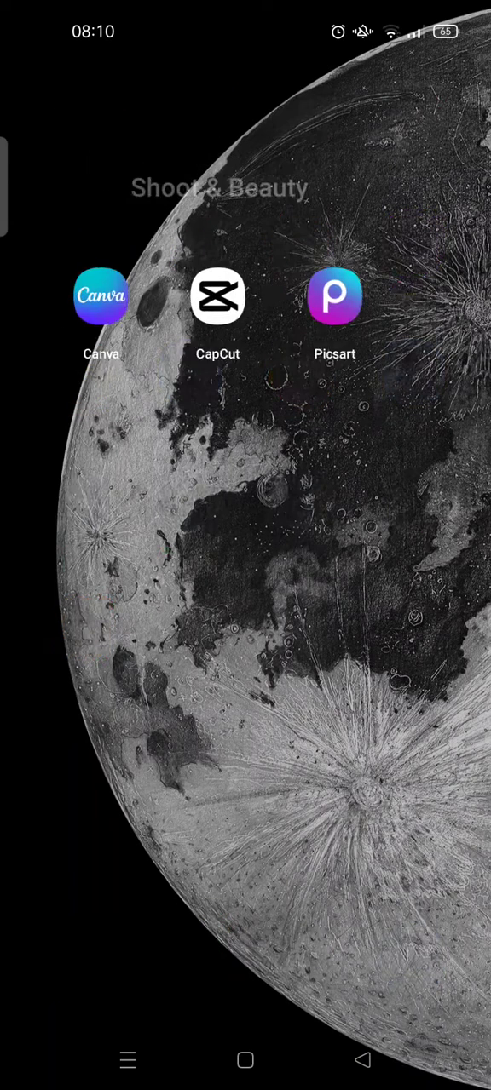
left_click(335, 295)
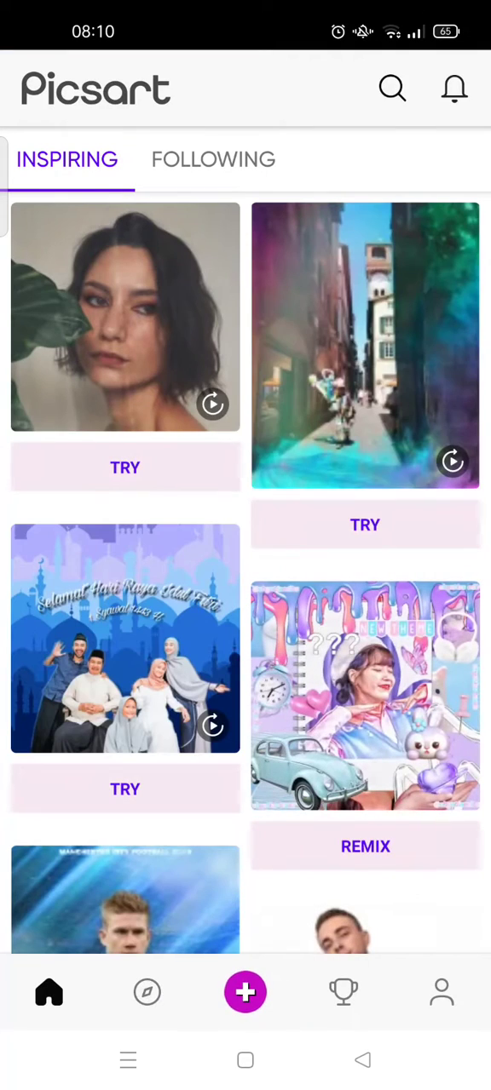
Search free images for 'pond' and open the gull-on-water photo in the editor.
left_click(245, 991)
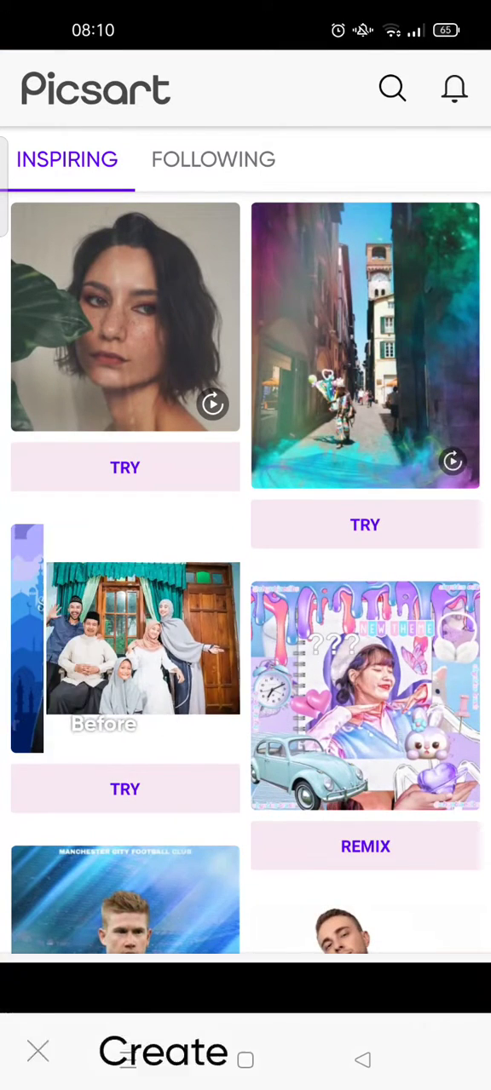
left_click(162, 1051)
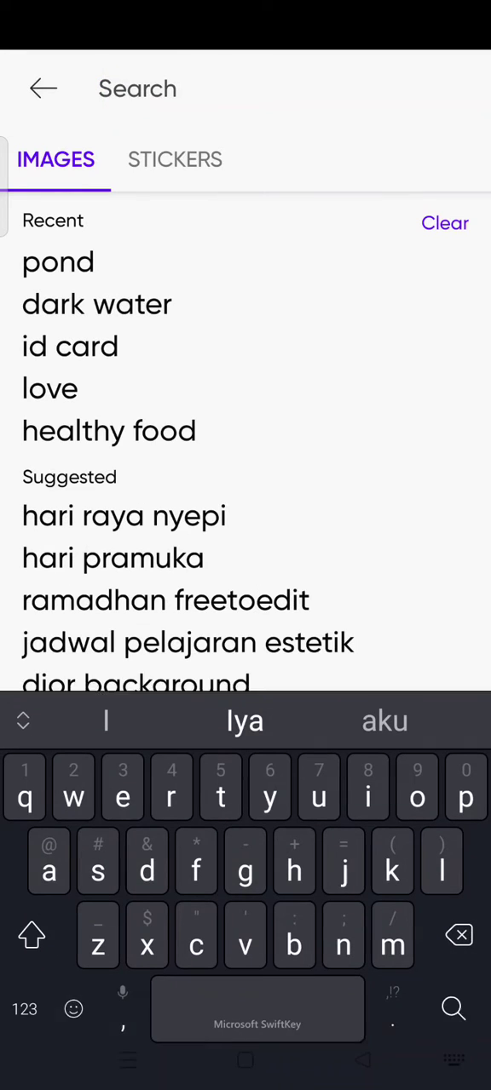
left_click(58, 261)
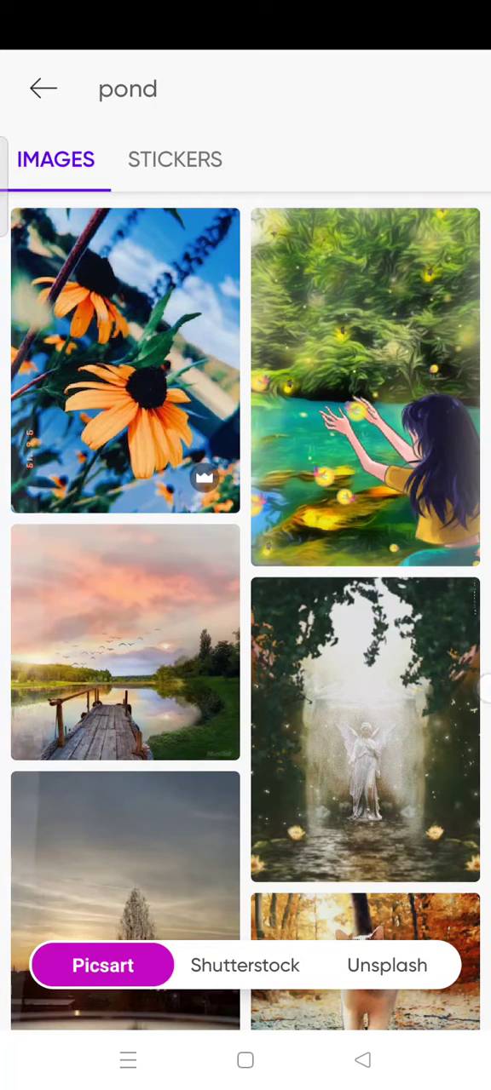
scroll("down", 3)
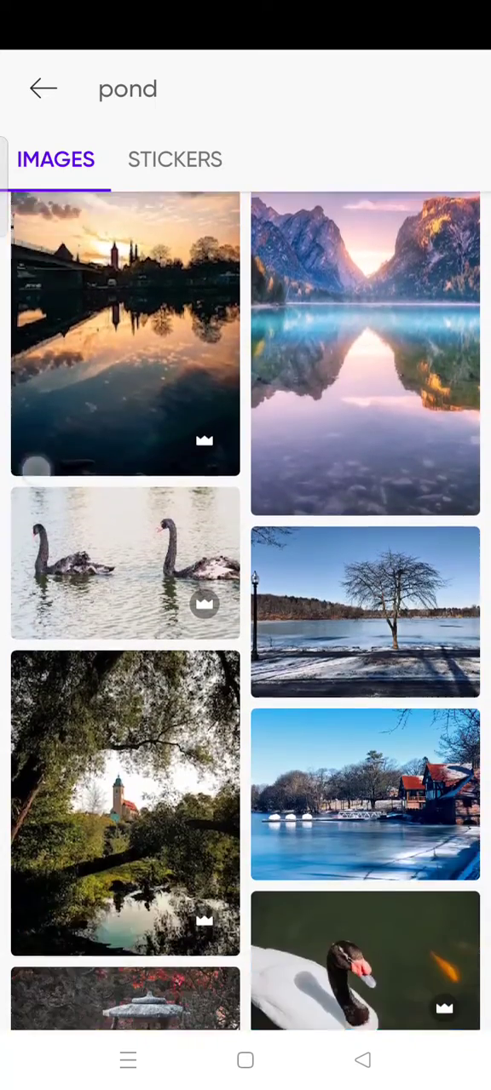
scroll("down", 3)
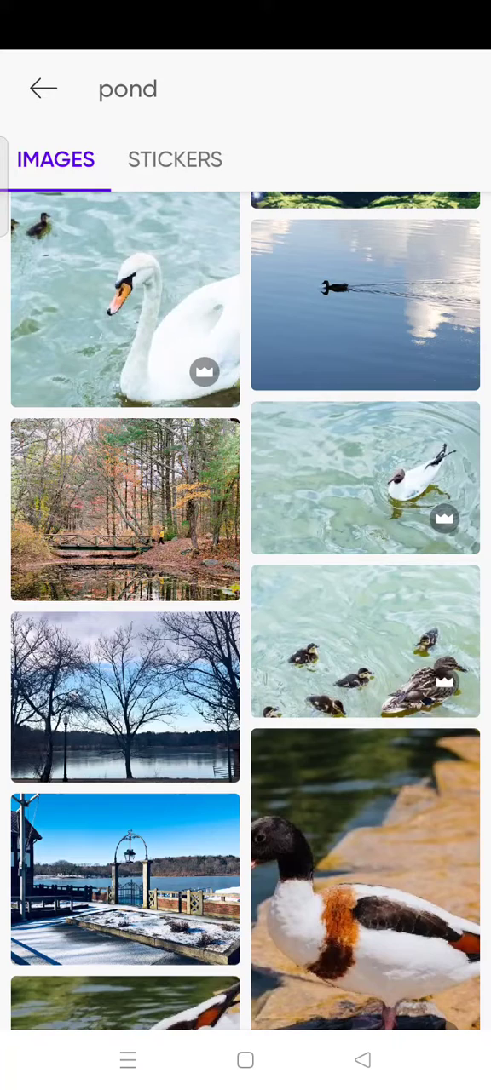
left_click(365, 478)
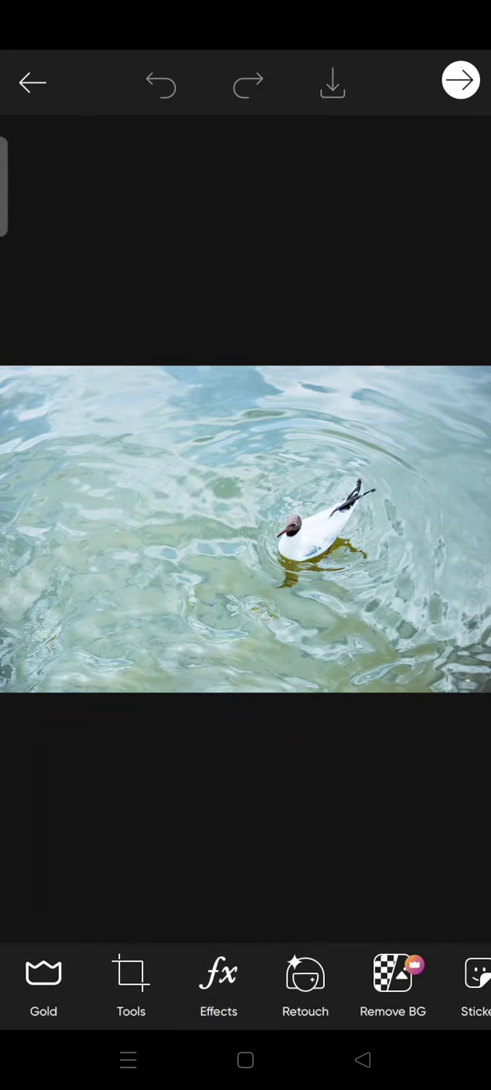
Apply the Color Replace effect from the Colors effects category.
left_click(218, 984)
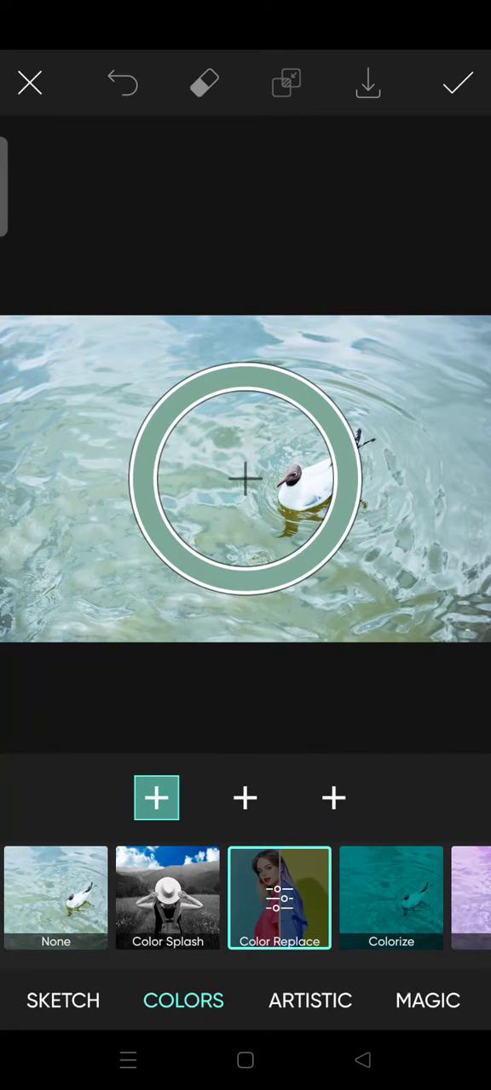
Sample the water colour and set Replace Hue to 351, turning the water pink.
left_click_drag(244, 477, 213, 472)
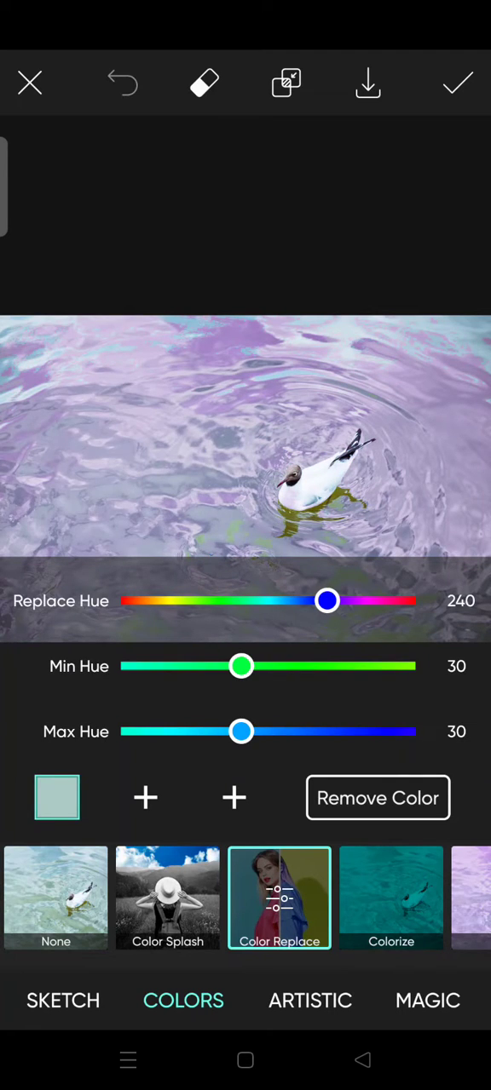
left_click_drag(327, 601, 195, 601)
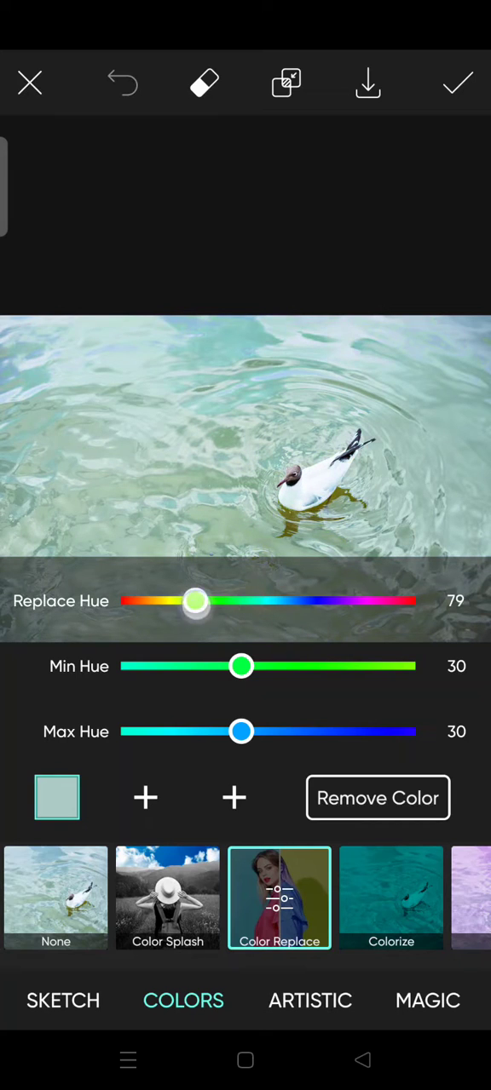
left_click_drag(196, 602, 361, 601)
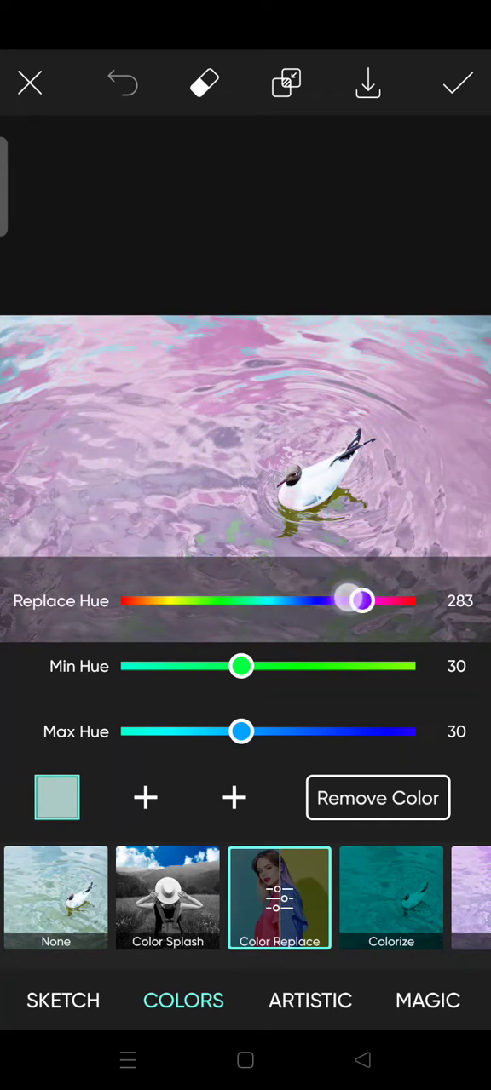
left_click_drag(358, 601, 311, 602)
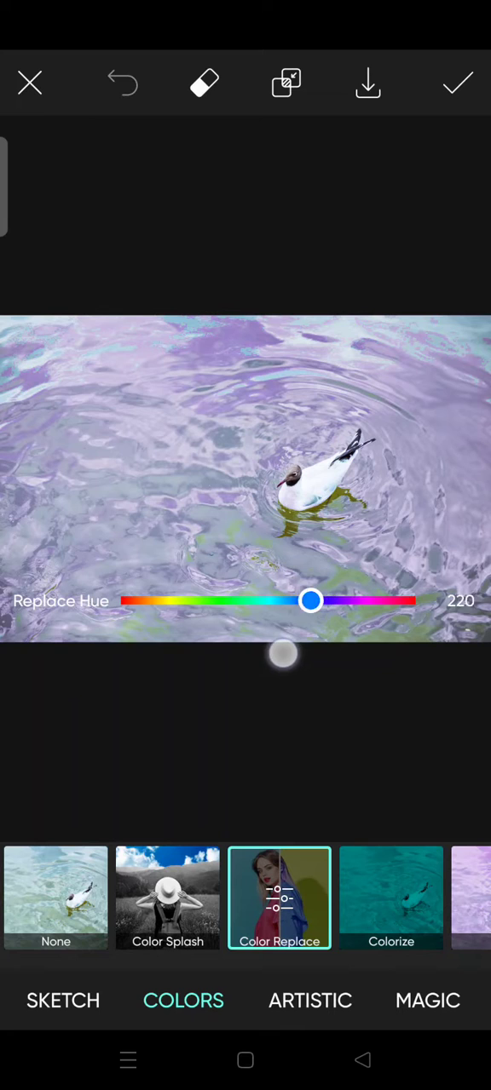
left_click_drag(311, 601, 145, 602)
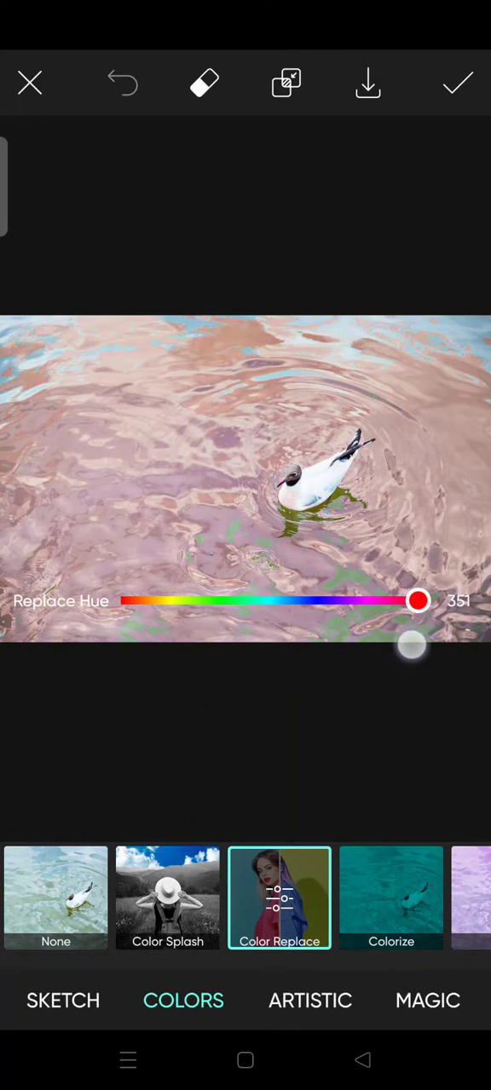
Widen the Min and Max Hue range and set Replace Hue to 164 for teal water.
left_click_drag(417, 600, 301, 600)
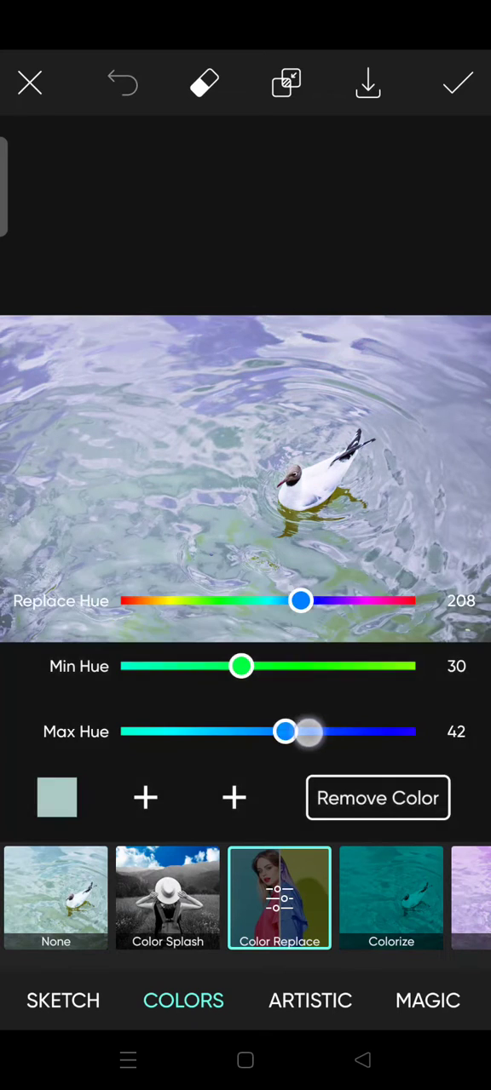
left_click_drag(240, 666, 175, 666)
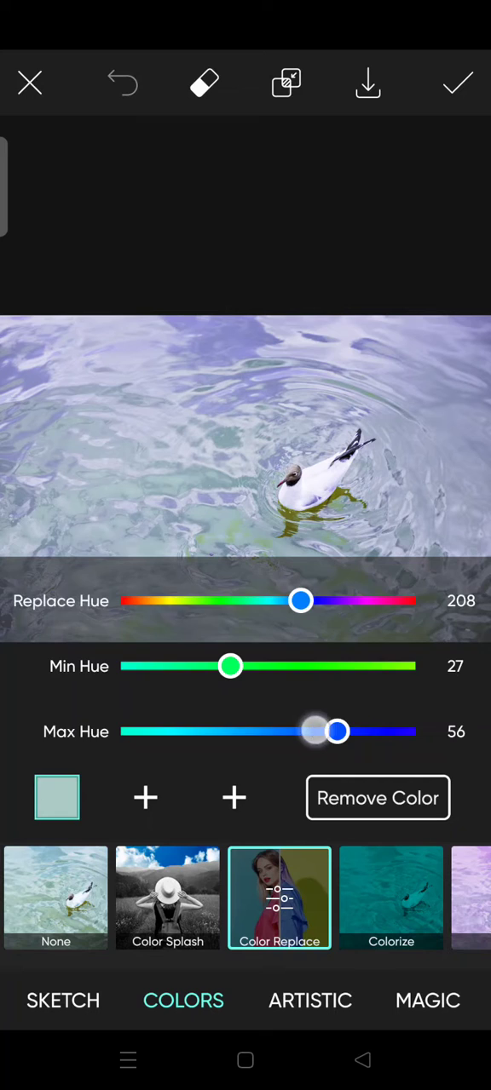
left_click_drag(336, 731, 153, 732)
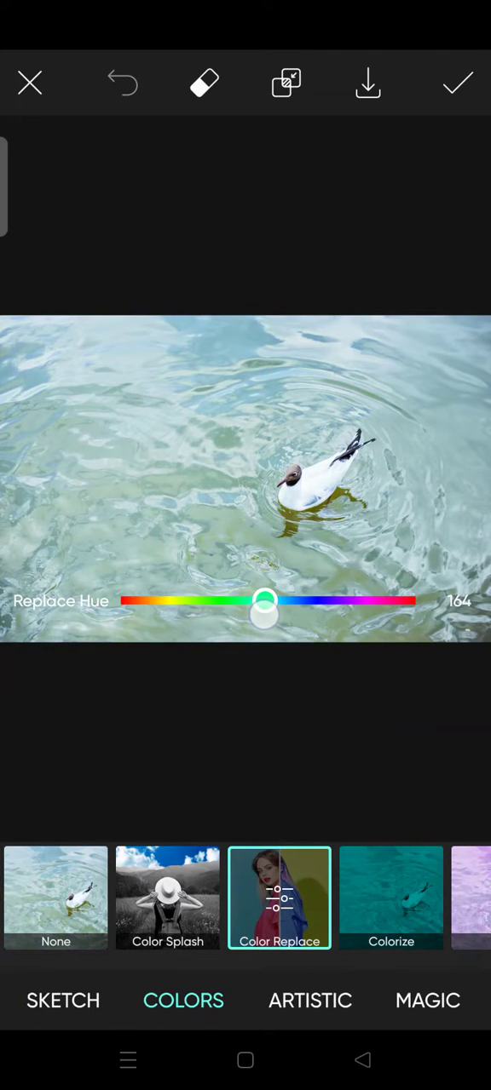
Try several water colours, settling on a pale cyan at Replace Hue 179 with Max Hue 44.
left_click_drag(264, 614, 207, 613)
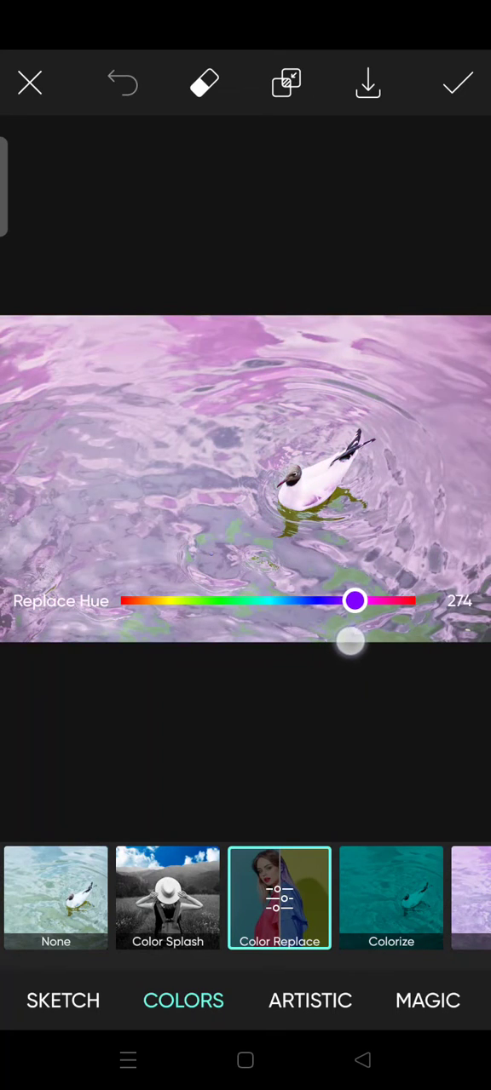
left_click_drag(355, 601, 222, 601)
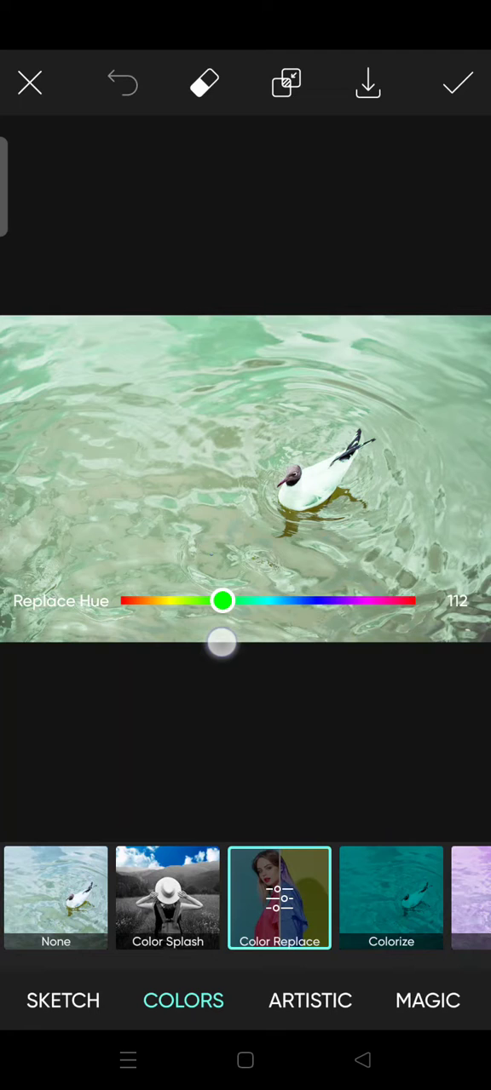
left_click_drag(223, 603, 259, 603)
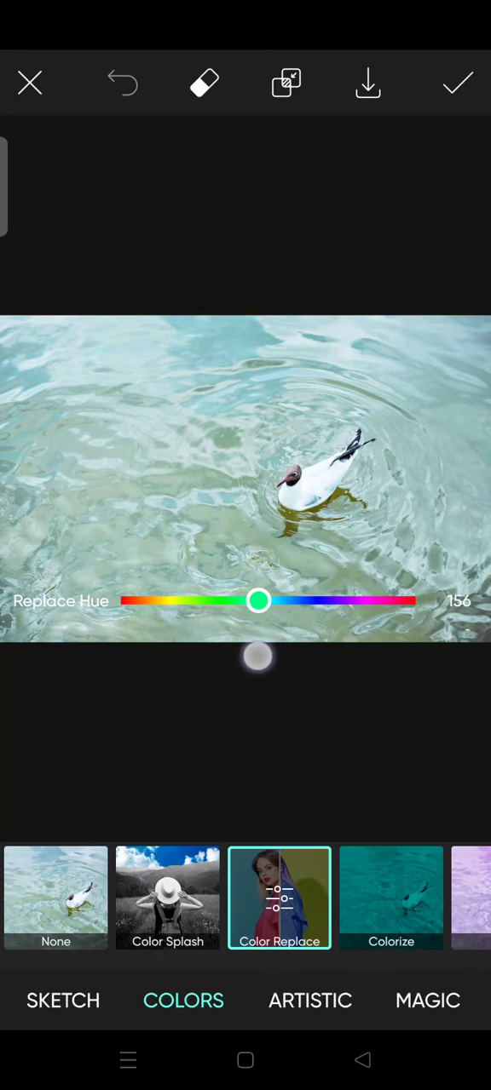
left_click_drag(259, 600, 318, 601)
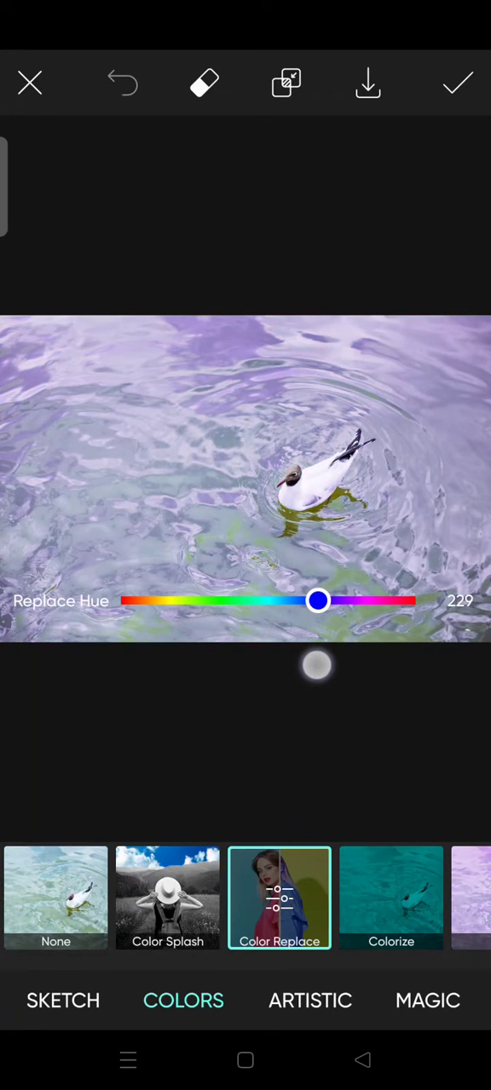
left_click_drag(317, 601, 271, 601)
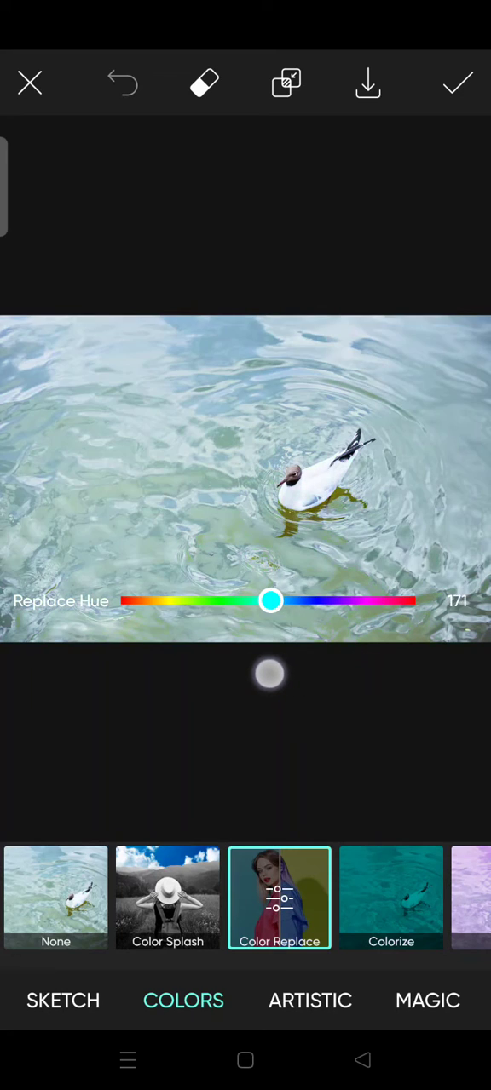
left_click_drag(271, 602, 252, 602)
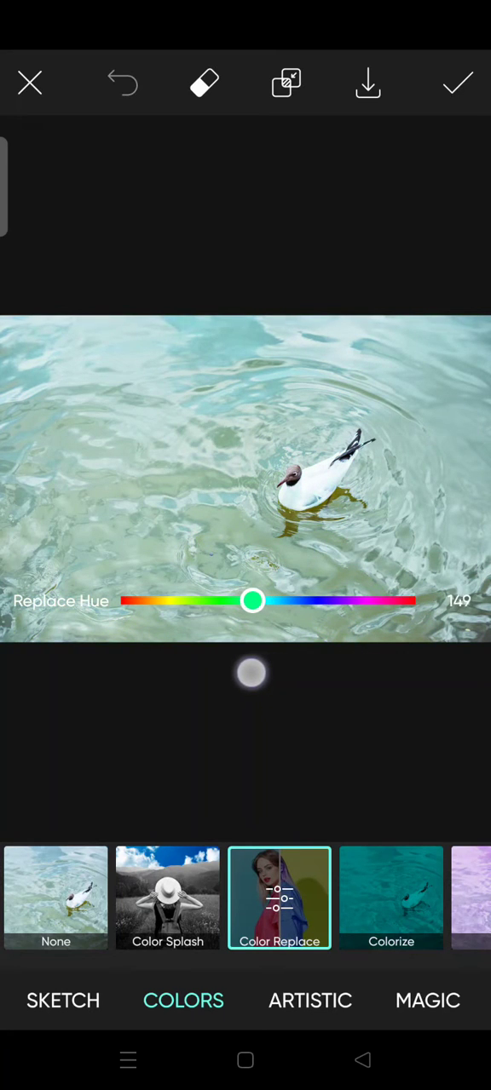
left_click_drag(253, 602, 277, 602)
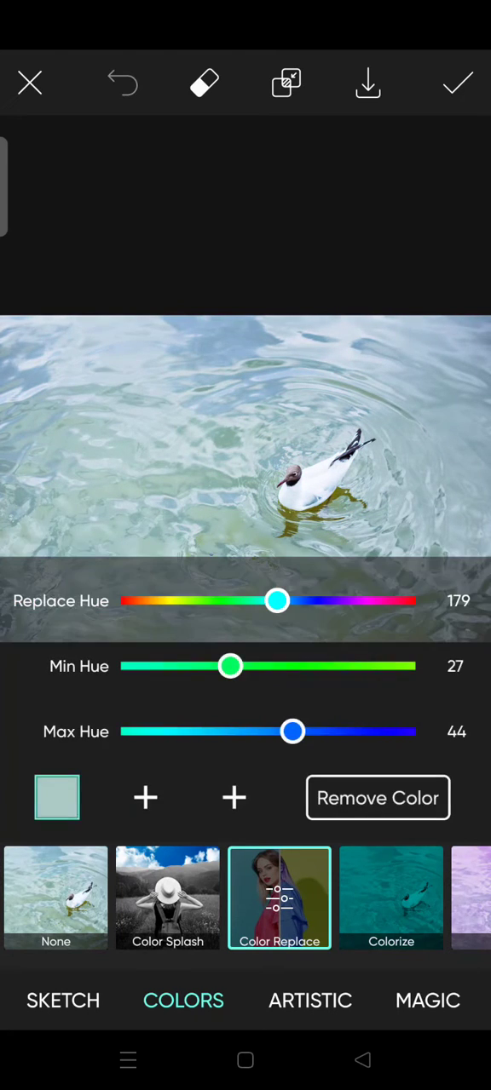